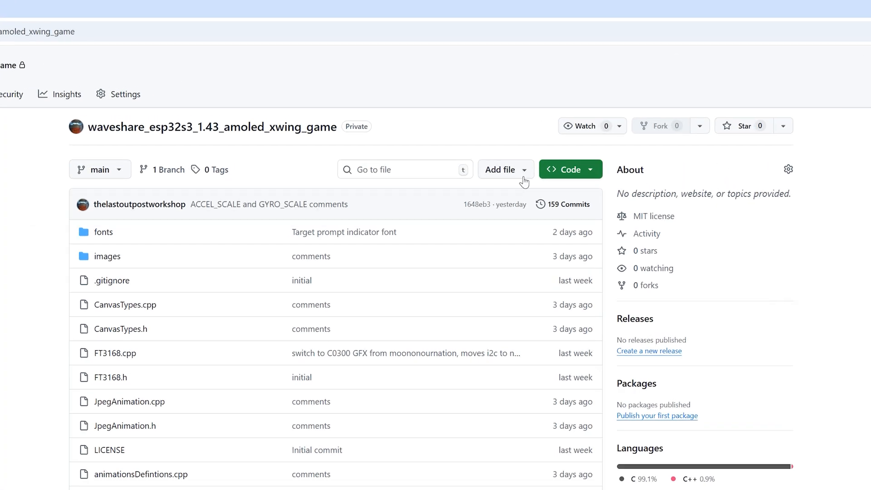
Step: Download the waveshare_esp32s3_1.43_amoled_xwing_game repository as a ZIP via the Code menu
{"action": "left_click", "coordinate": [574, 169]}
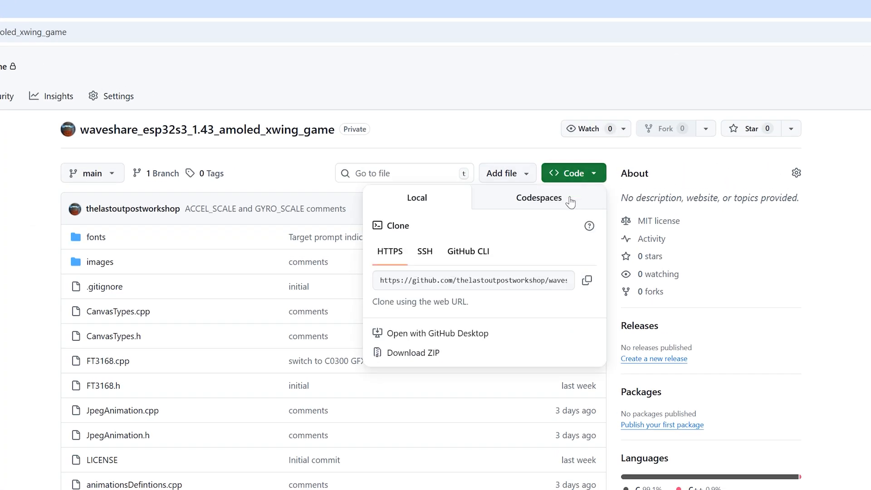
{"action": "left_click", "coordinate": [413, 352]}
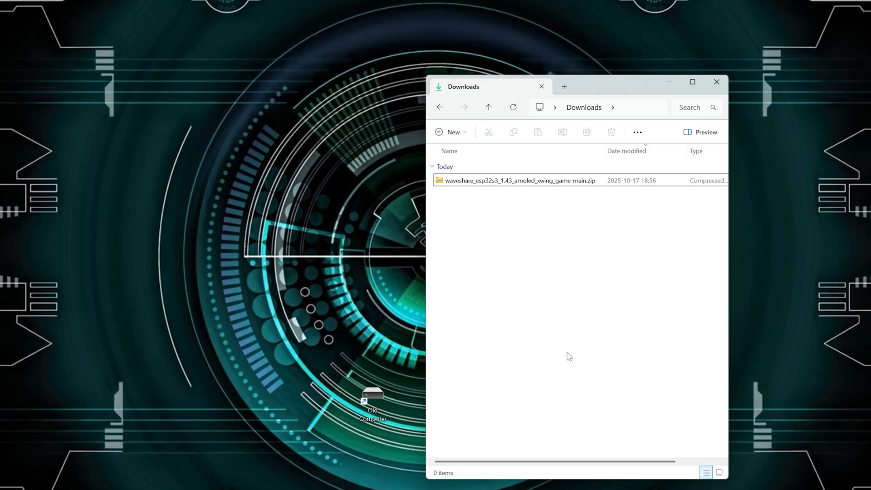
Step: Extract the downloaded xwing game ZIP into Downloads, producing the -main folder
{"action": "left_click", "coordinate": [510, 180]}
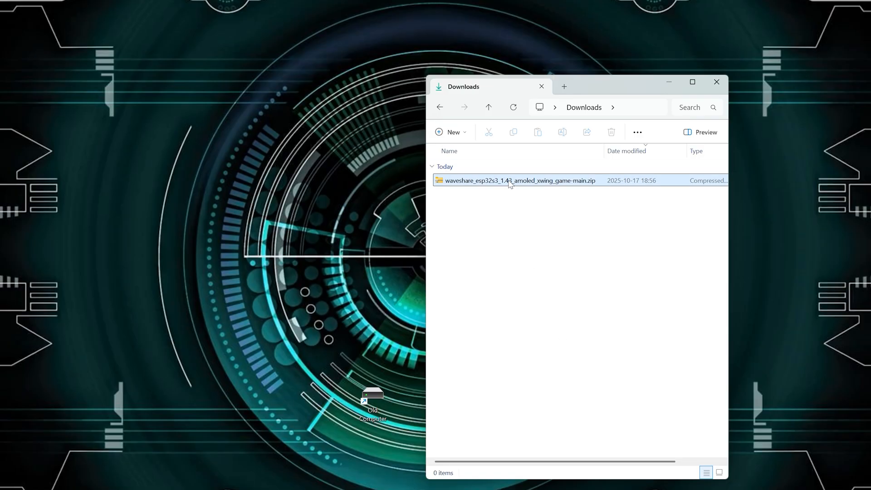
{"action": "right_click", "coordinate": [510, 181]}
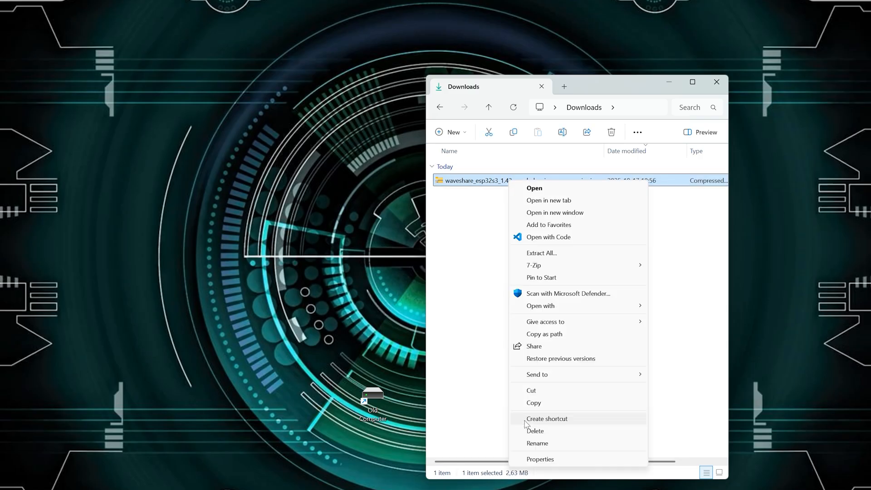
{"action": "left_click", "coordinate": [533, 265]}
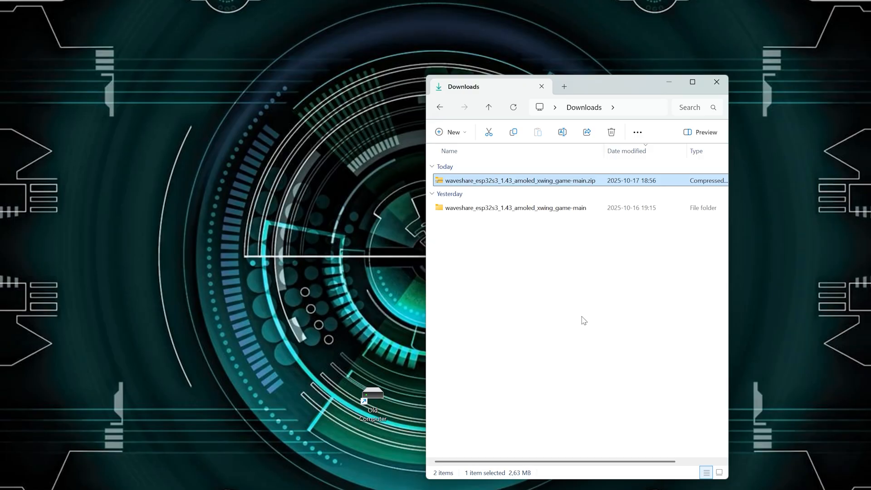
Step: Rename the extracted folder to waveshare_esp32s3_1.43_amoled_xwing_game, removing '-main'
{"action": "left_click", "coordinate": [515, 207]}
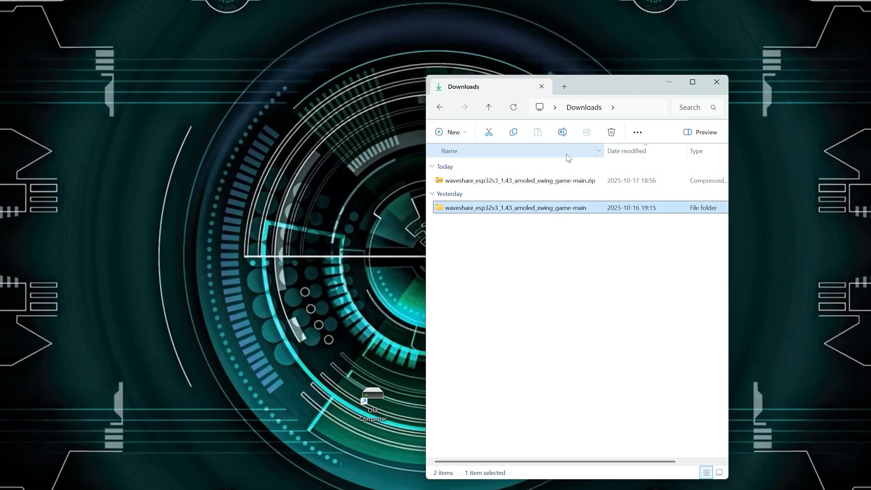
{"action": "key", "text": "F2"}
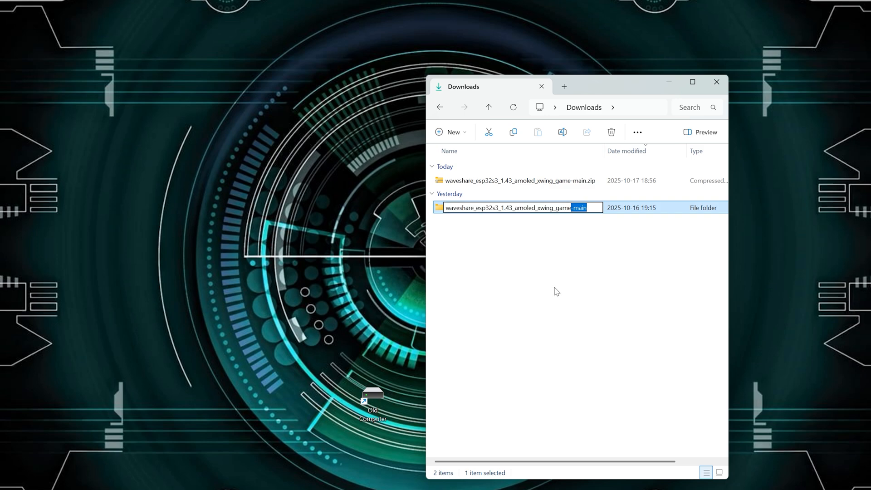
{"action": "key", "text": "Enter"}
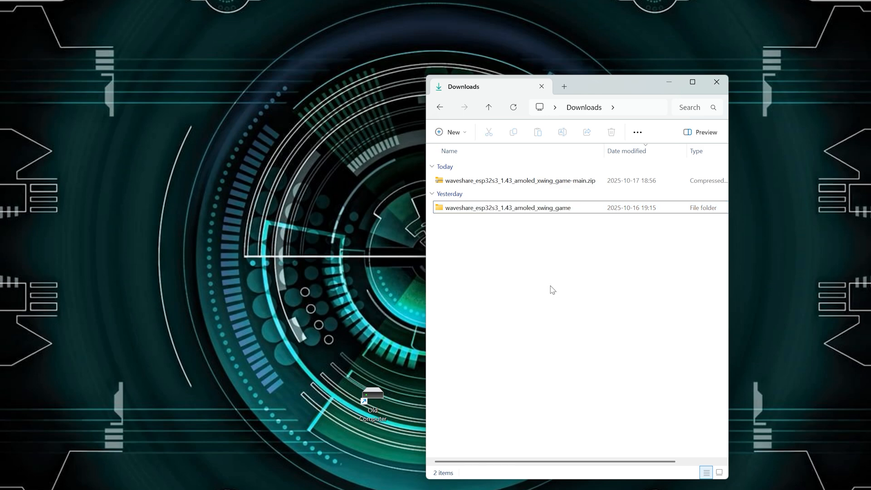